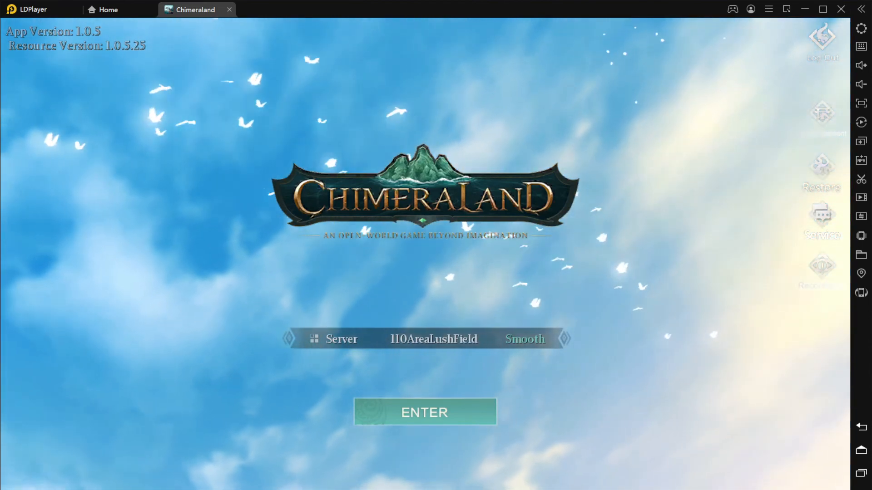
Enter the game from the title screen on the chosen server.
left_click(424, 412)
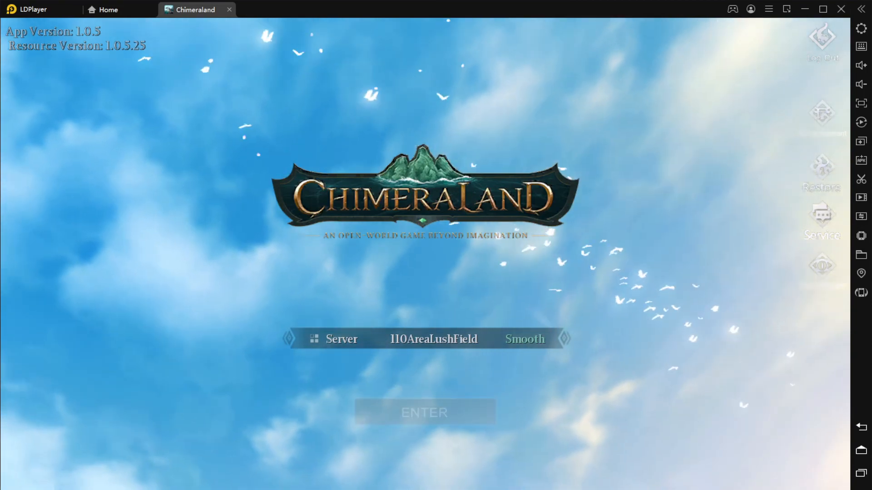
left_click(424, 412)
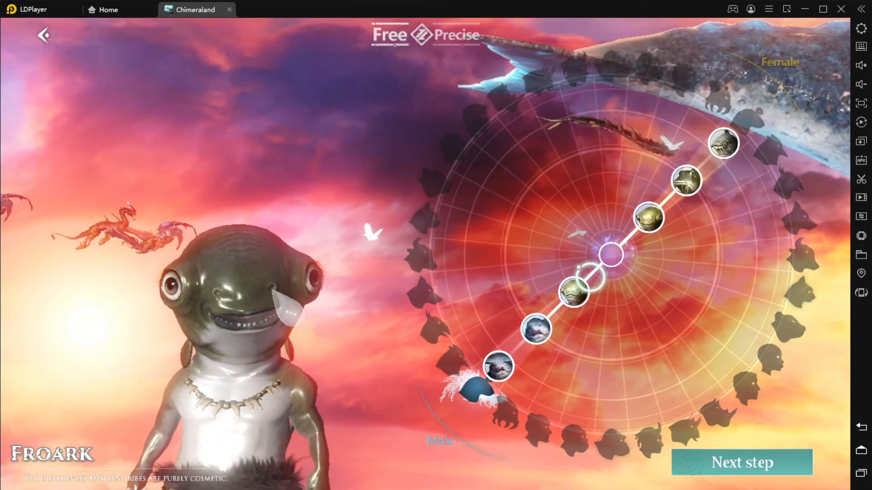
Confirm the Froark race and give it the taller pale topknot hairstyle.
left_click(741, 462)
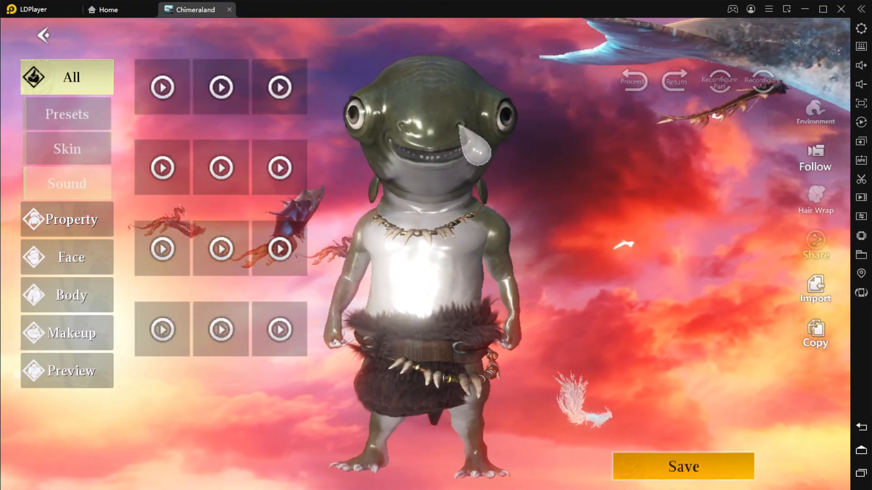
left_click(220, 87)
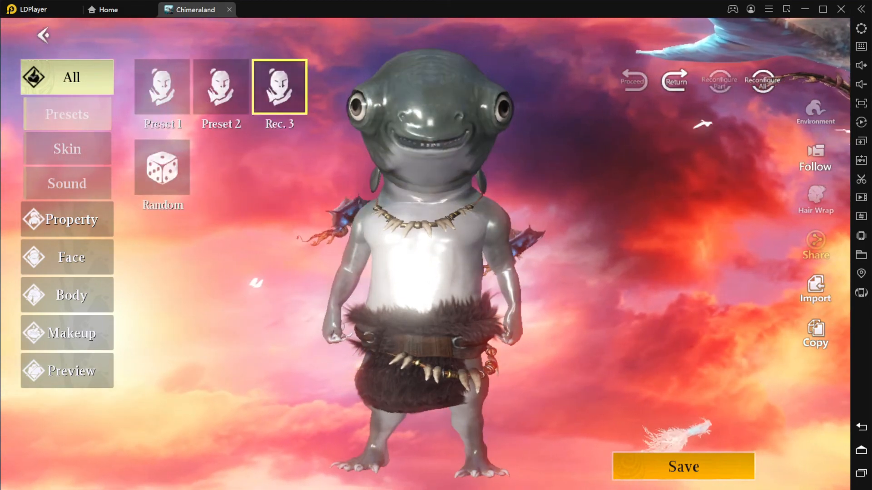
left_click(220, 86)
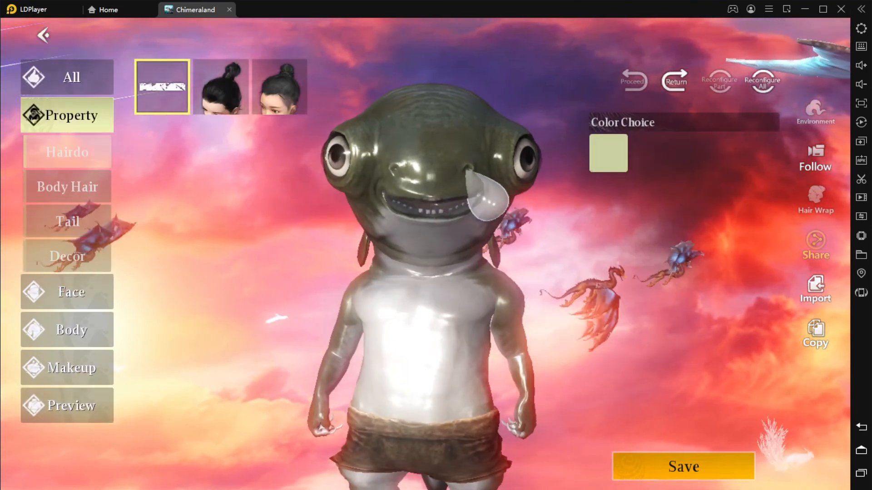
left_click(221, 86)
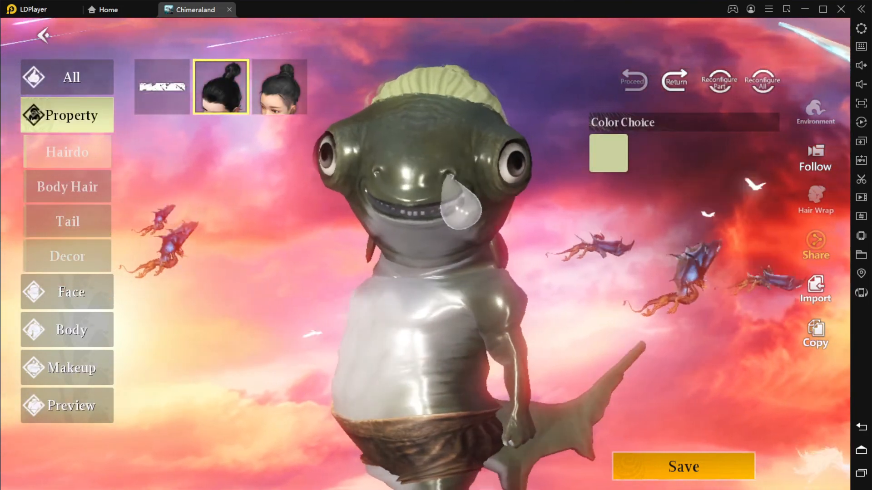
left_click(279, 87)
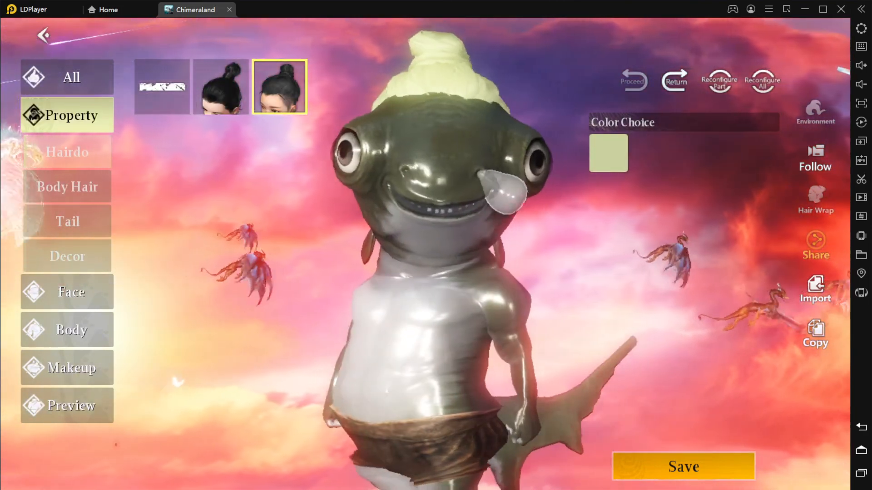
Adjust the face and jaw shape, then apply the yin-yang pupil pattern.
left_click(67, 222)
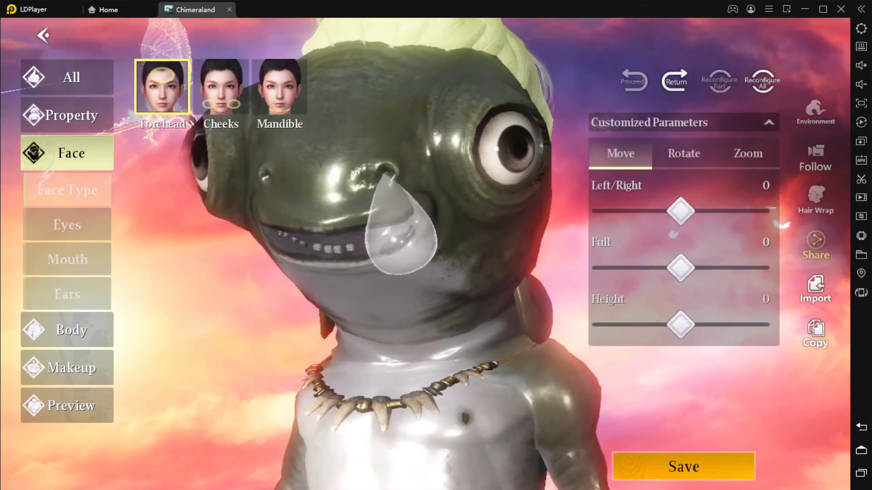
left_click(280, 86)
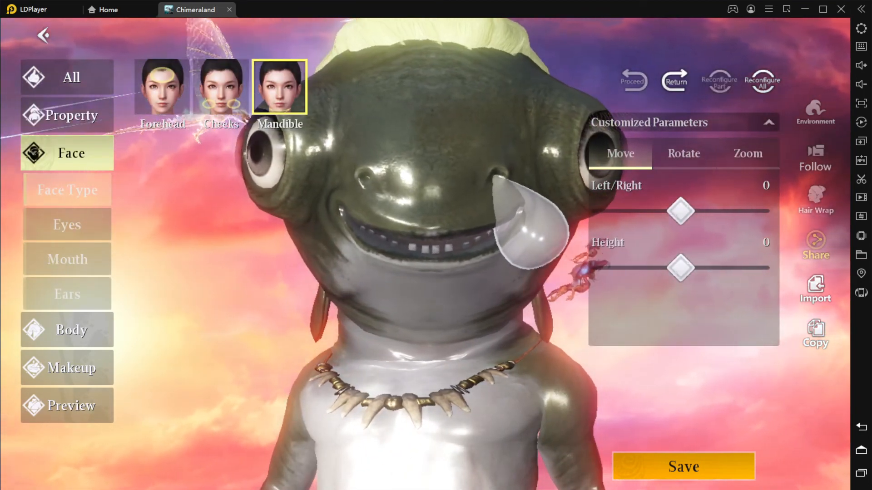
left_click(71, 190)
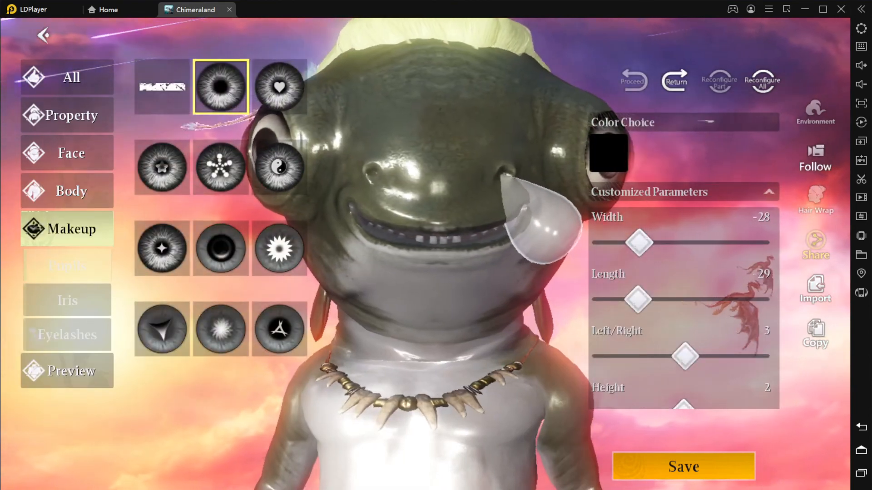
left_click(279, 168)
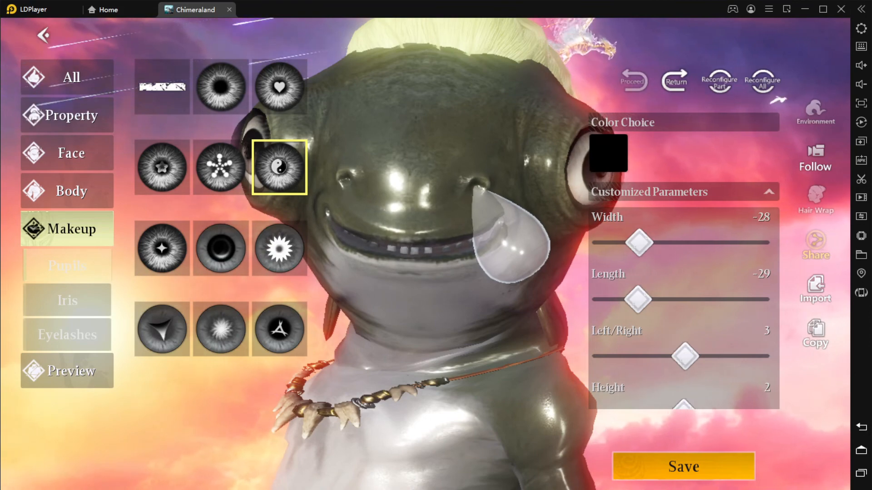
Preview the hooded and horned-mask outfits, keep the fur skirt, and save the character.
left_click(66, 266)
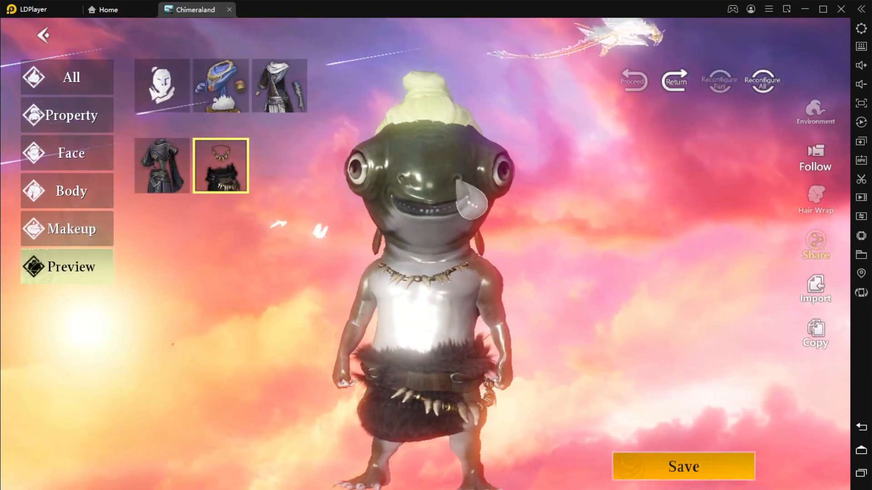
left_click(279, 86)
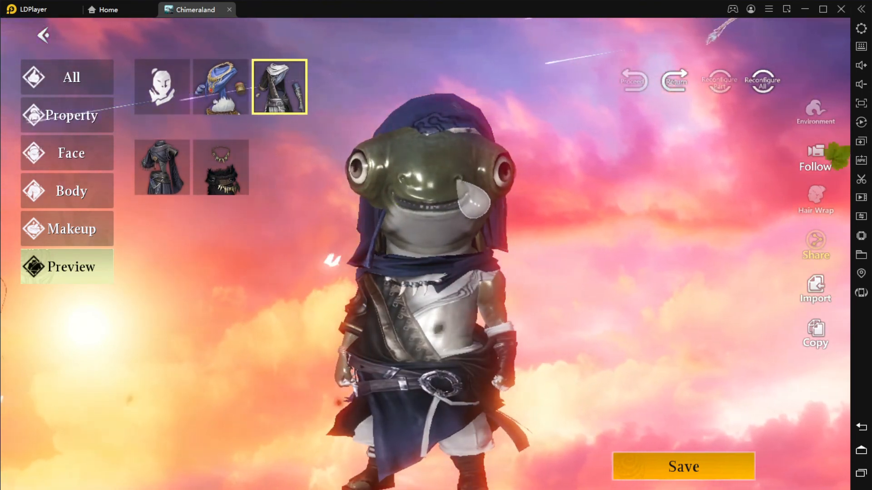
left_click(220, 87)
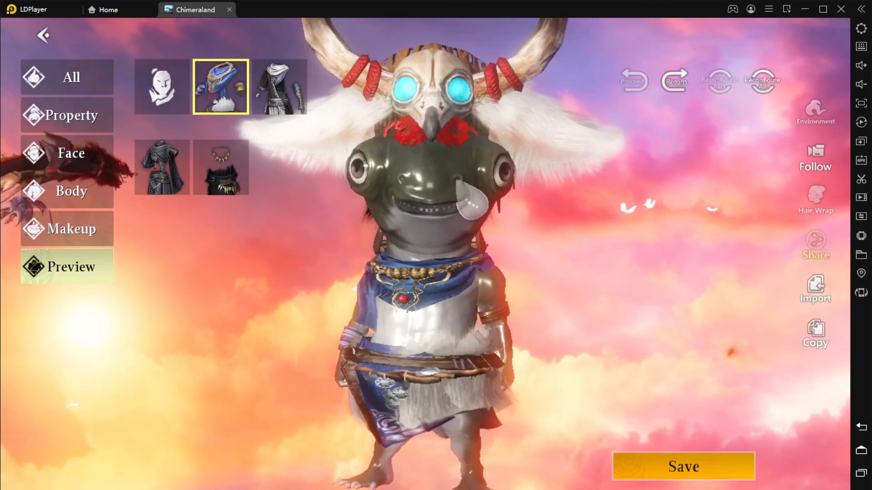
left_click(221, 167)
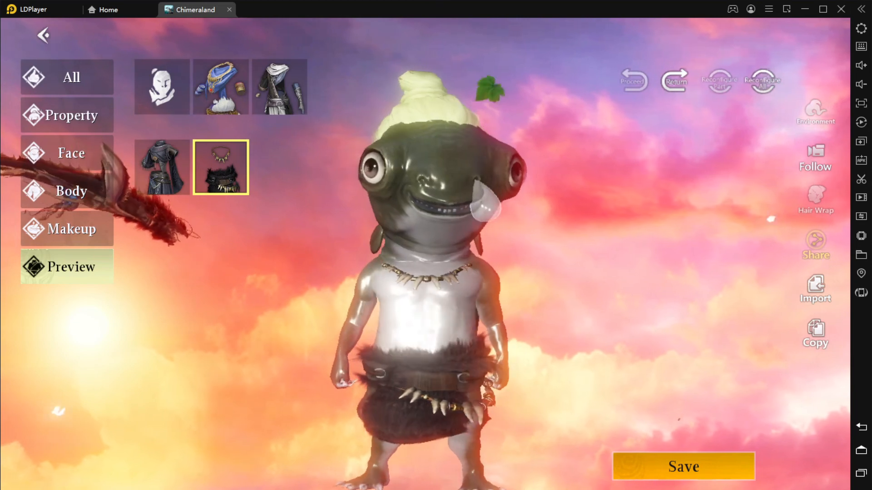
left_click(279, 87)
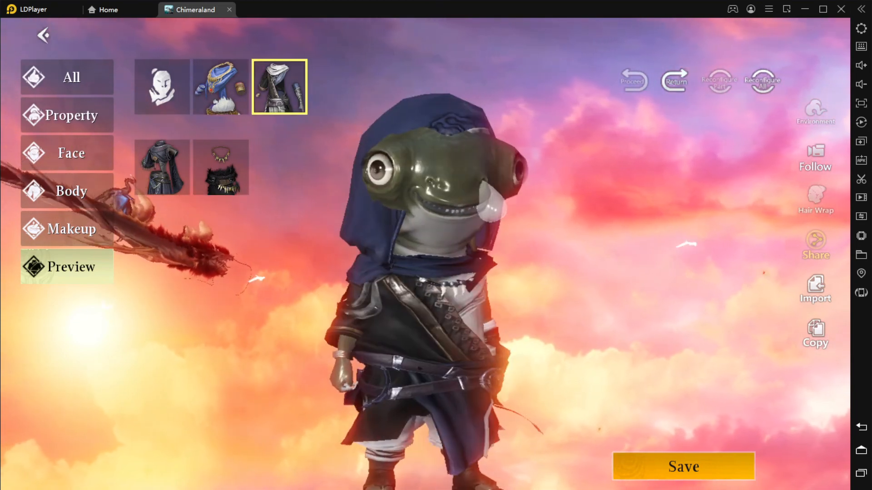
left_click(220, 168)
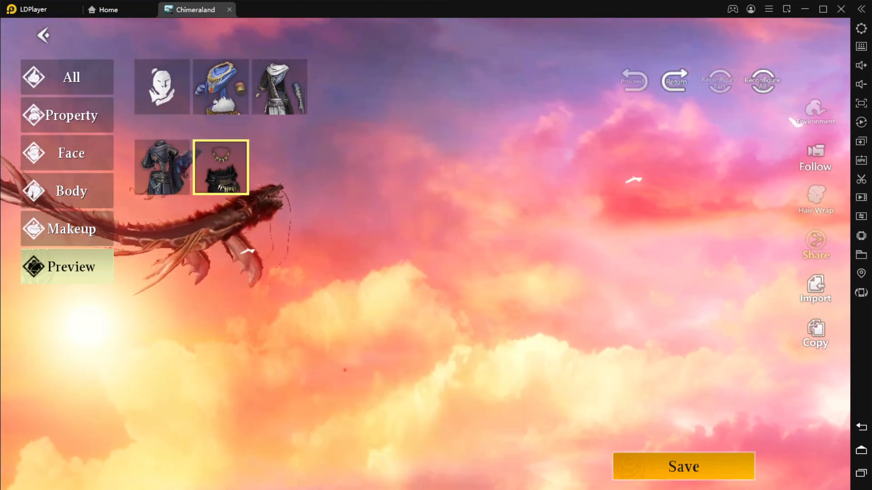
left_click(162, 167)
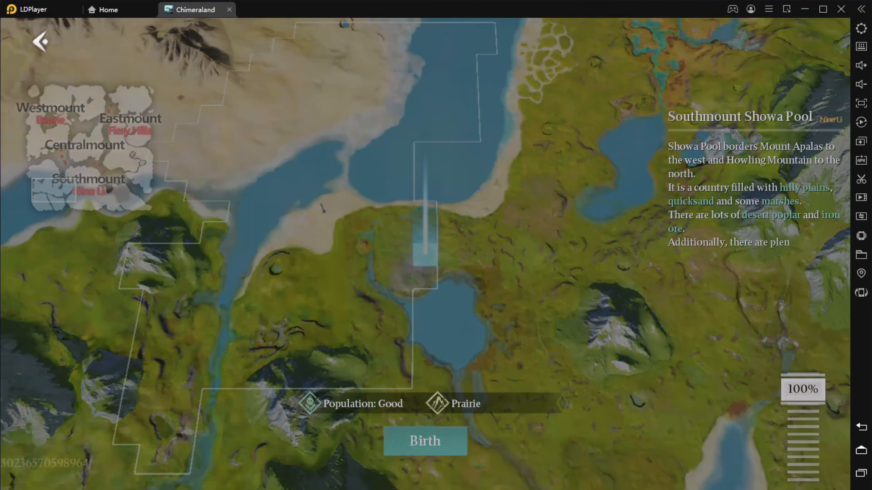
Be born at Southmount Showa Pool and start the falling-star intro.
left_click(425, 441)
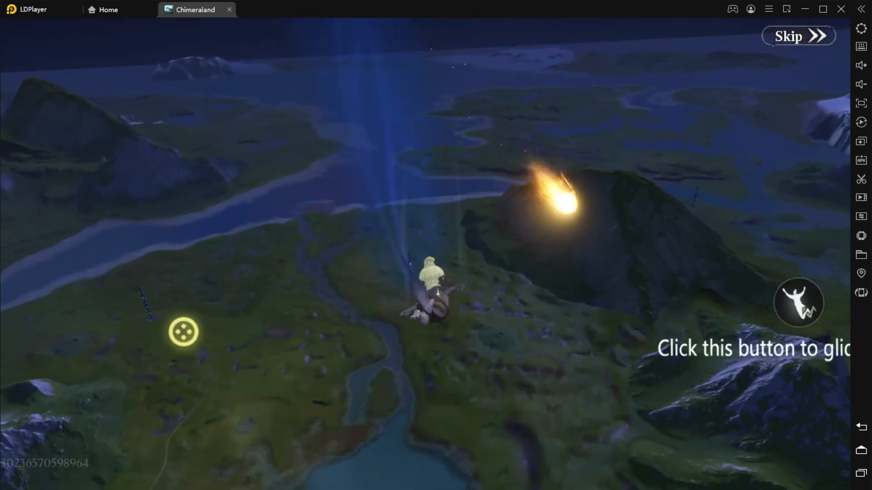
Skip the intro flight and land in the flower meadow as Frogoria.
left_click(797, 301)
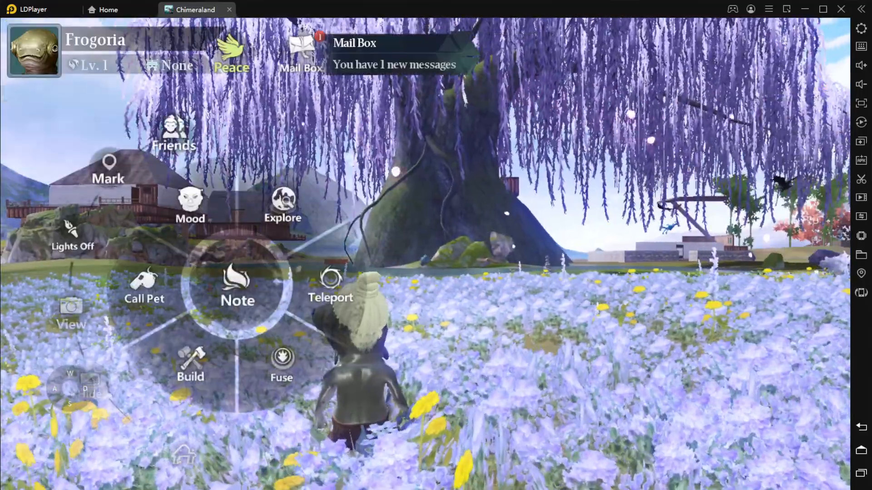
Talk with Bella through the quest notes, accept the starter bundle, and end the conversation.
left_click(237, 286)
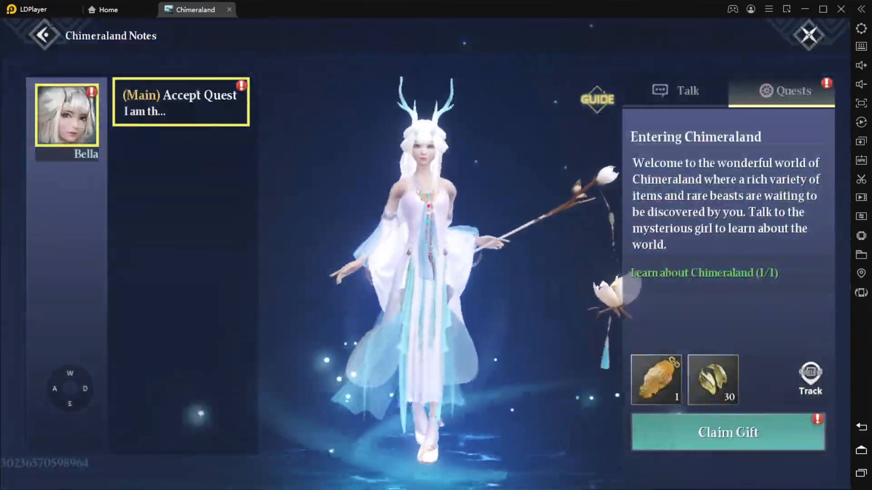
left_click(687, 91)
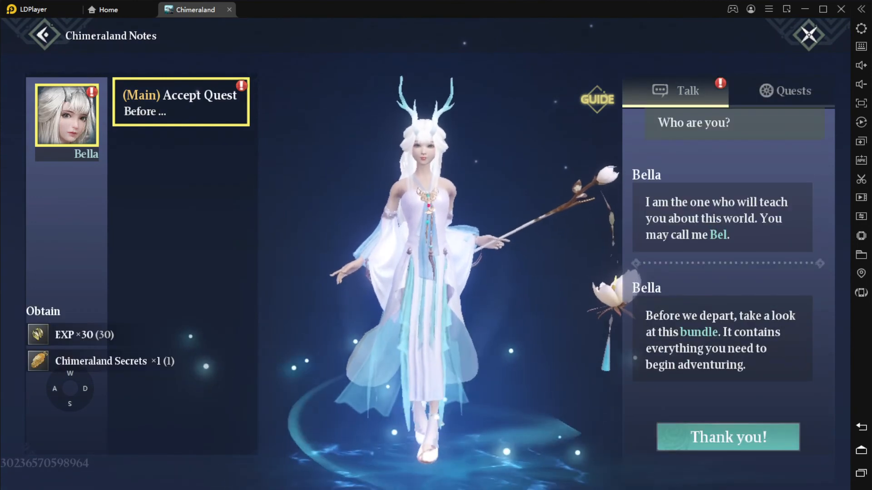
left_click(726, 437)
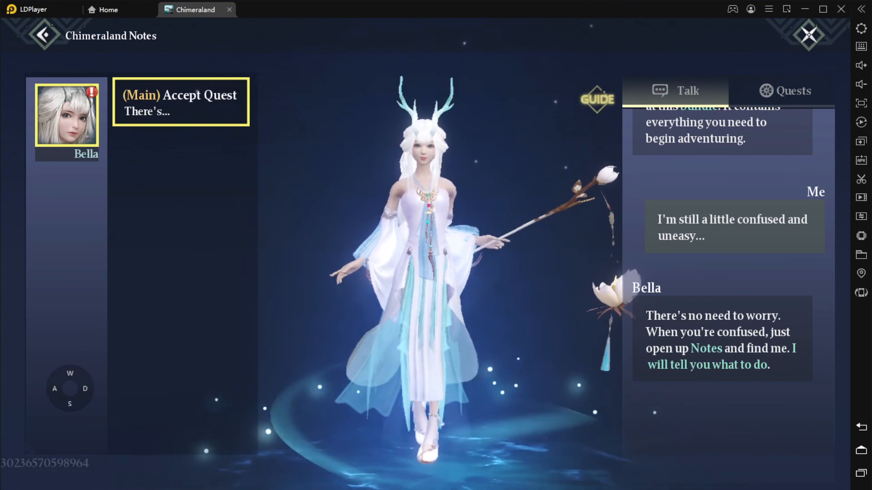
left_click(785, 91)
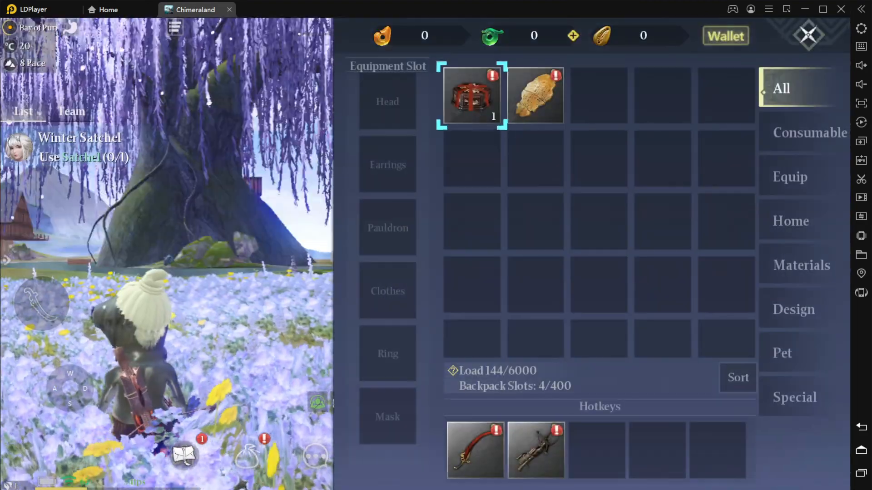
Use the Winter Satchel and equip the Worn Rags it contains.
left_click(471, 95)
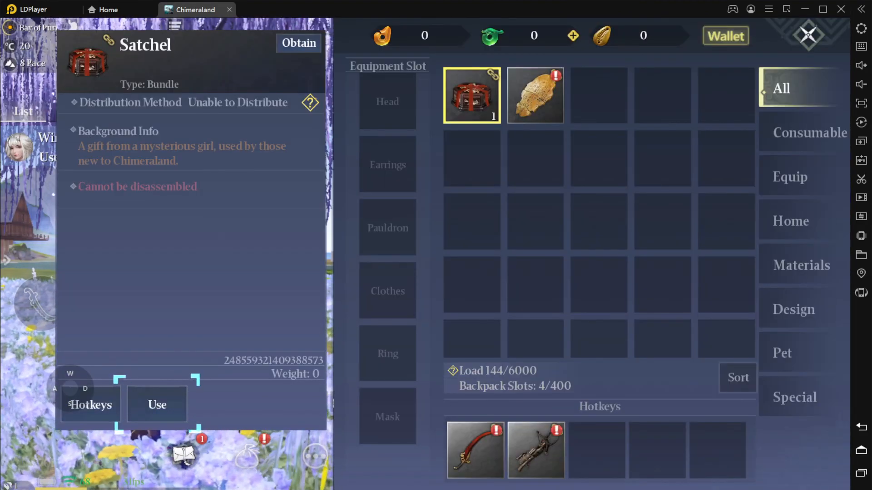
left_click(157, 405)
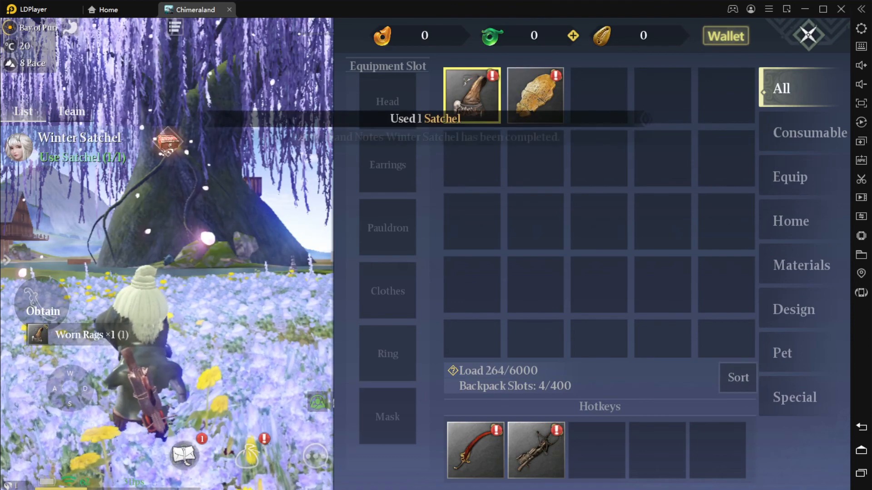
left_click(472, 95)
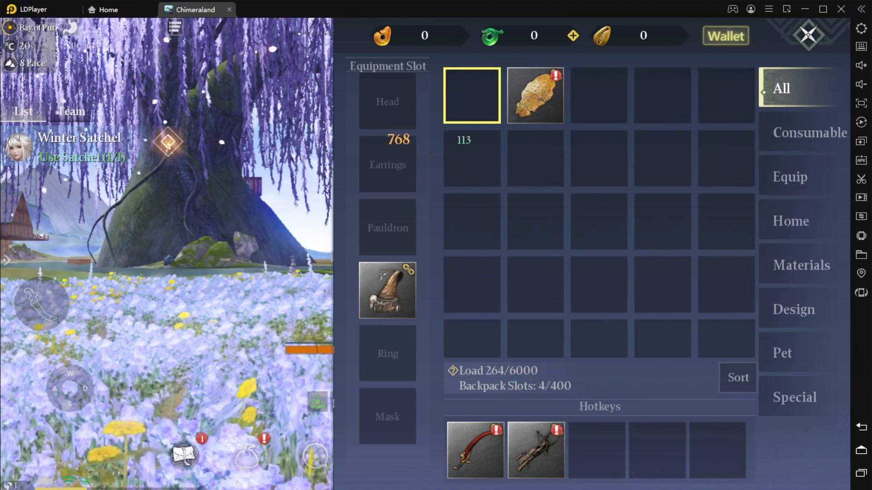
Inspect Chimeraland Secrets and the two hotkeyed weapons, including the Simple Multi-X-Bow.
left_click(534, 94)
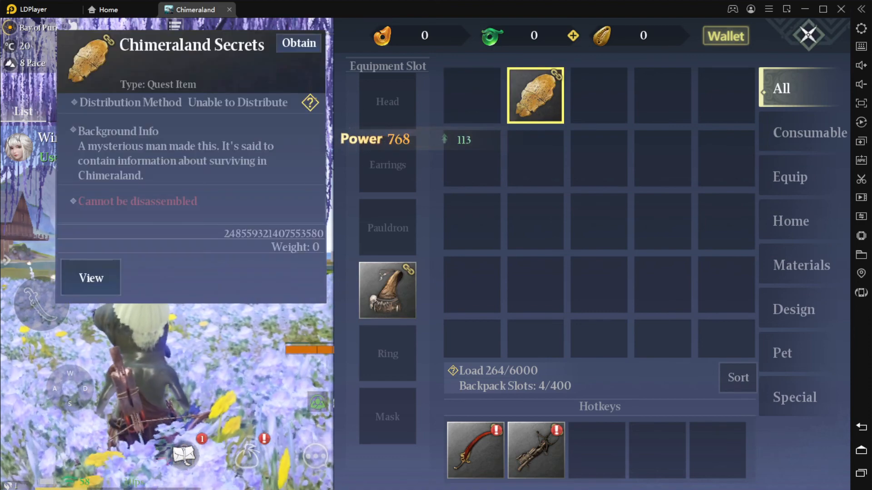
left_click(534, 449)
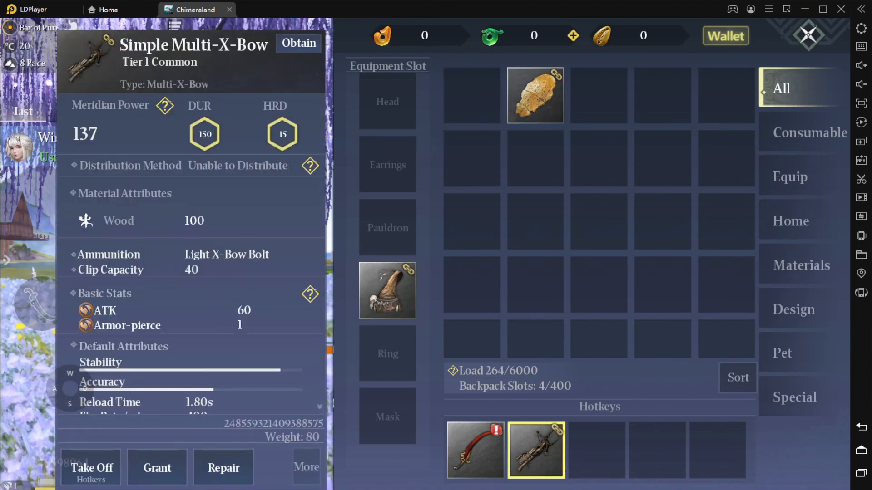
left_click(475, 450)
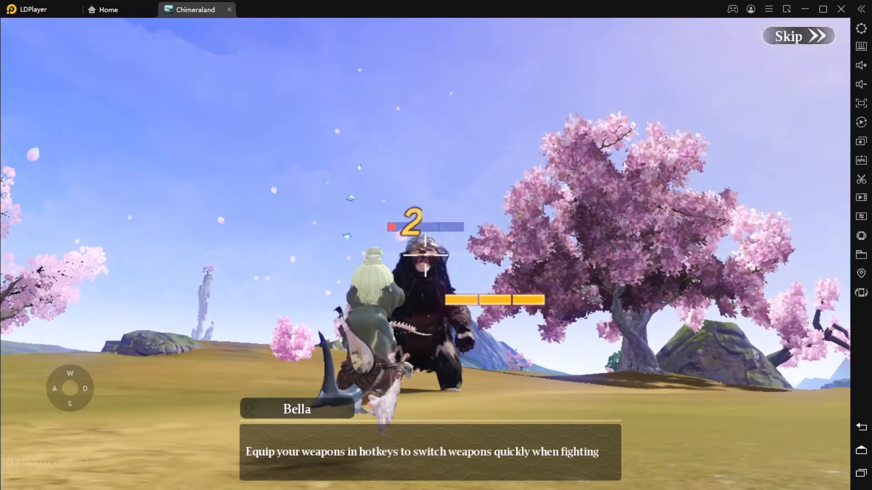
Skip Bella's combat tutorial animation, confirming the Skip Animation prompt.
left_click(797, 35)
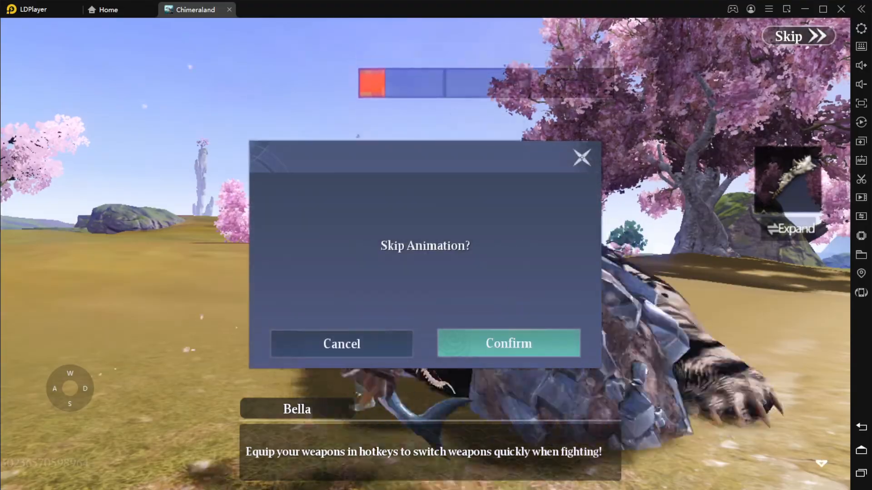
left_click(507, 344)
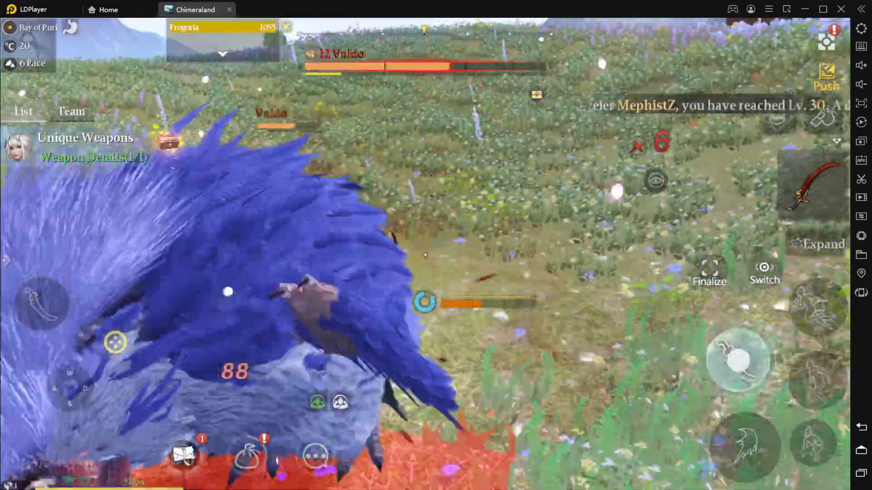
Attack the Vuldo, then move on to Cord Beach to face the Platyzard.
left_click(739, 360)
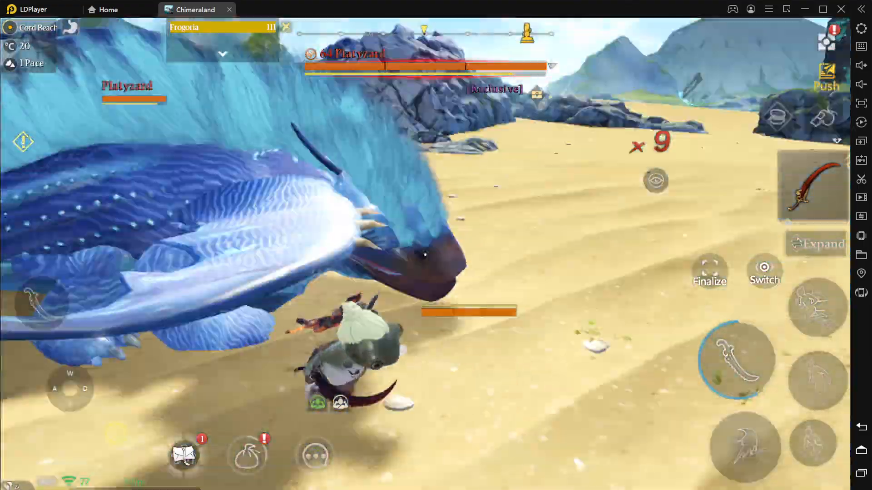
Attack the Platyzard until defeated, then revive at the Central Pillar.
left_click(736, 362)
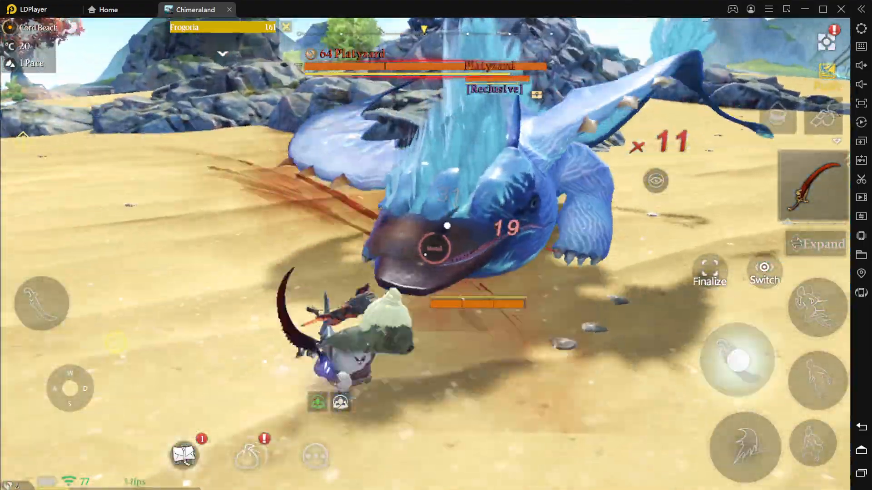
left_click(734, 359)
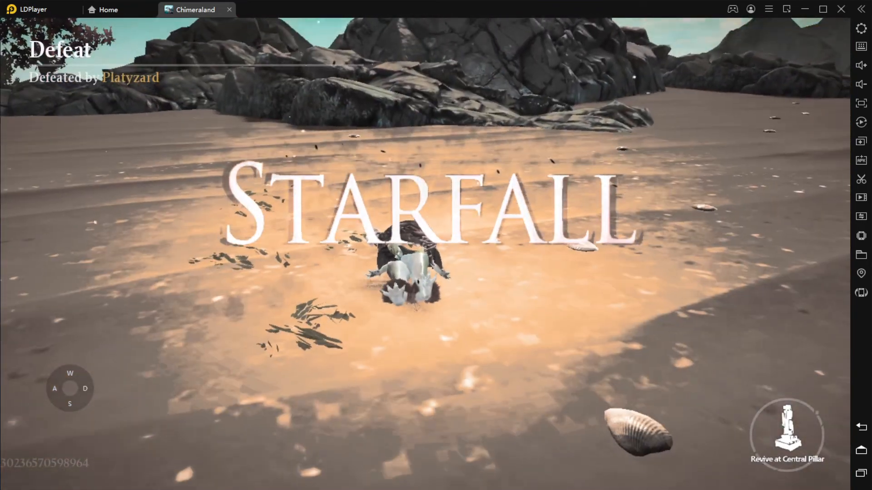
left_click(786, 435)
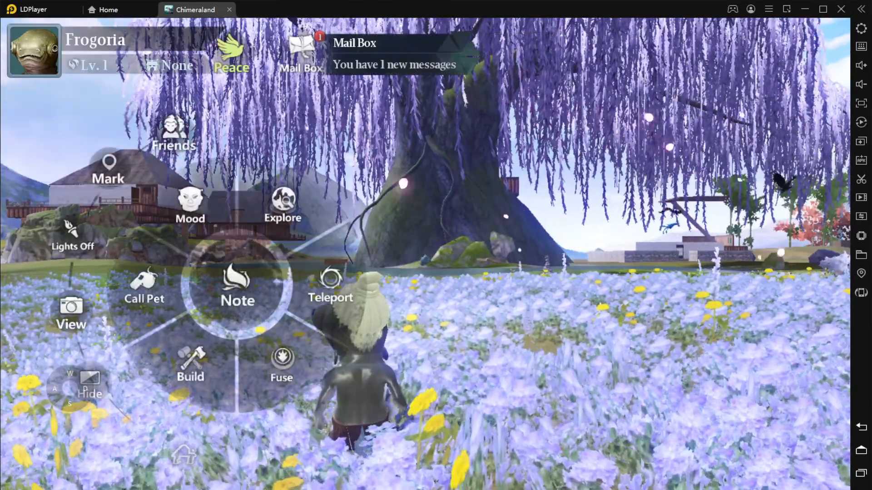
Talk with Bella through the Note, thank her for the quest, and move on to the Backpack.
left_click(237, 289)
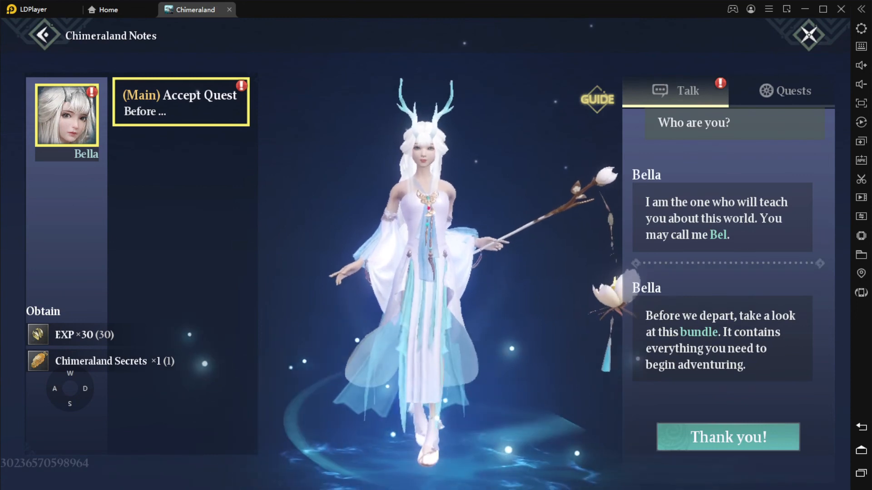
left_click(727, 436)
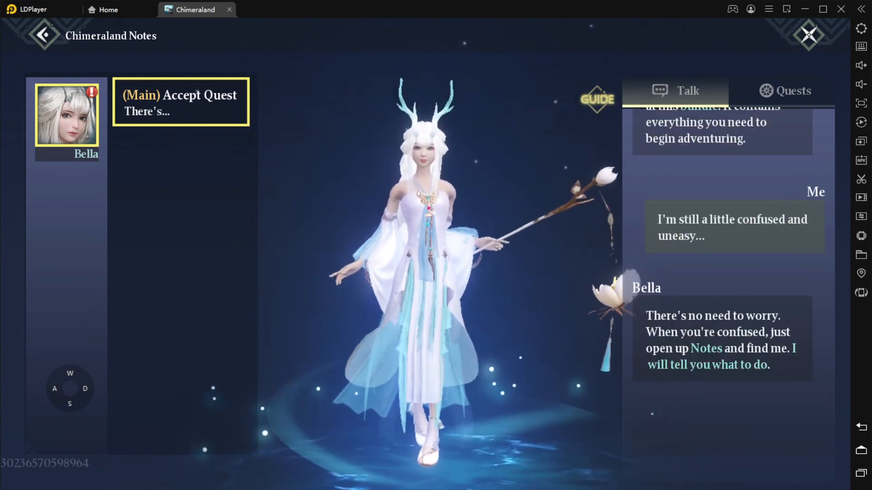
left_click(784, 90)
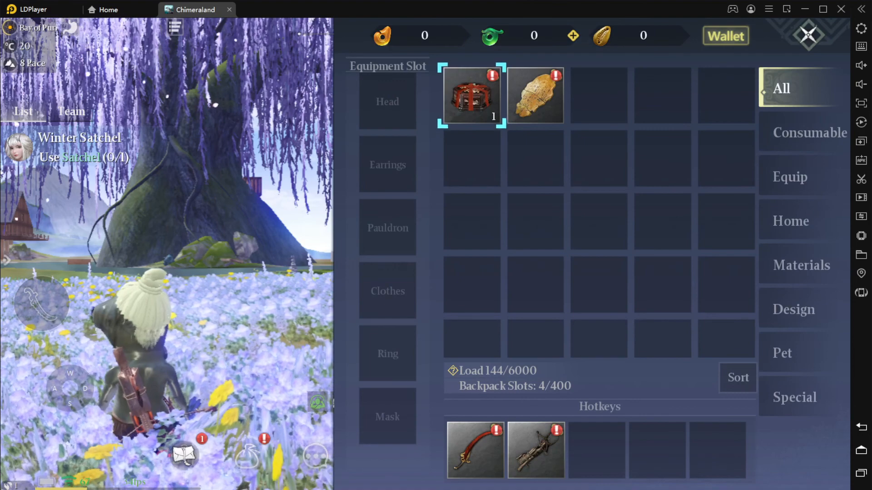
Use the starter satchel to collect its contents and wear the Worn Rags.
left_click(471, 95)
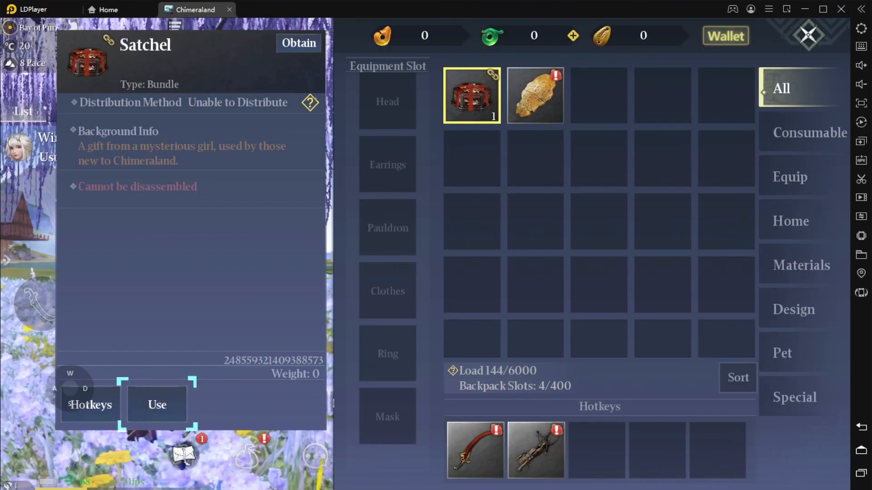
left_click(157, 405)
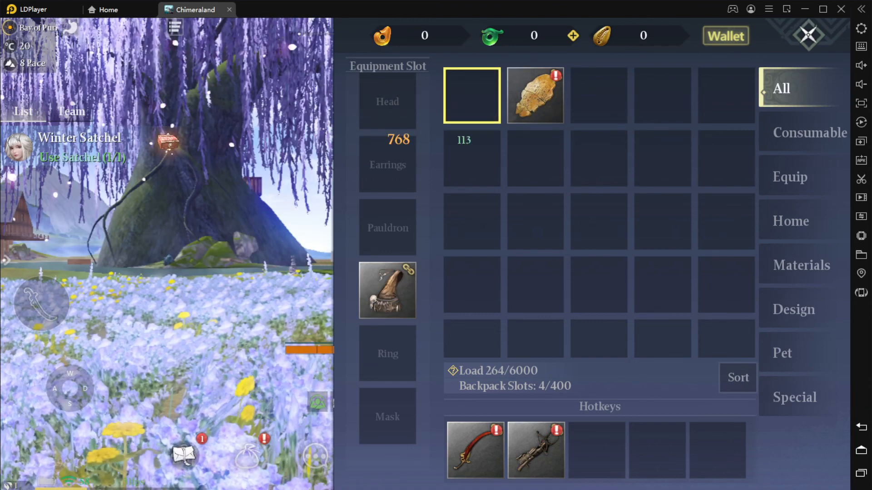
Inspect Chimeraland Secrets, the Simple Multi-X-Bow and the Simple Blood Edge sword.
left_click(534, 96)
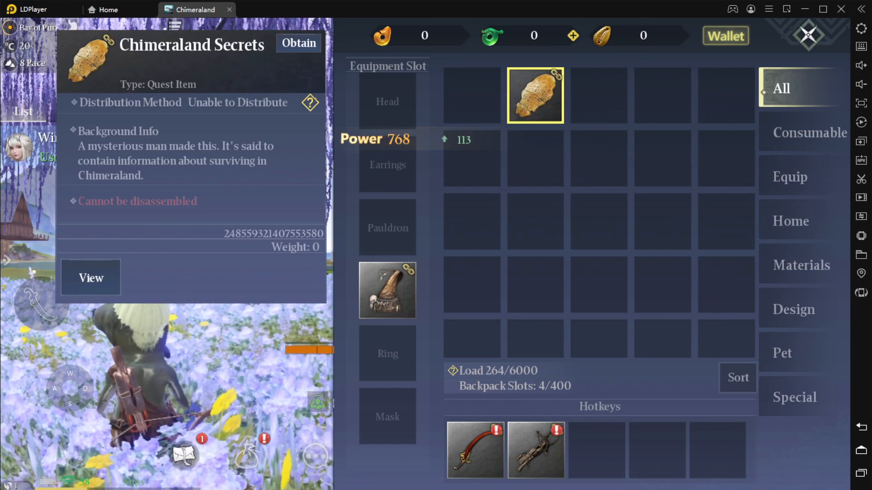
left_click(534, 450)
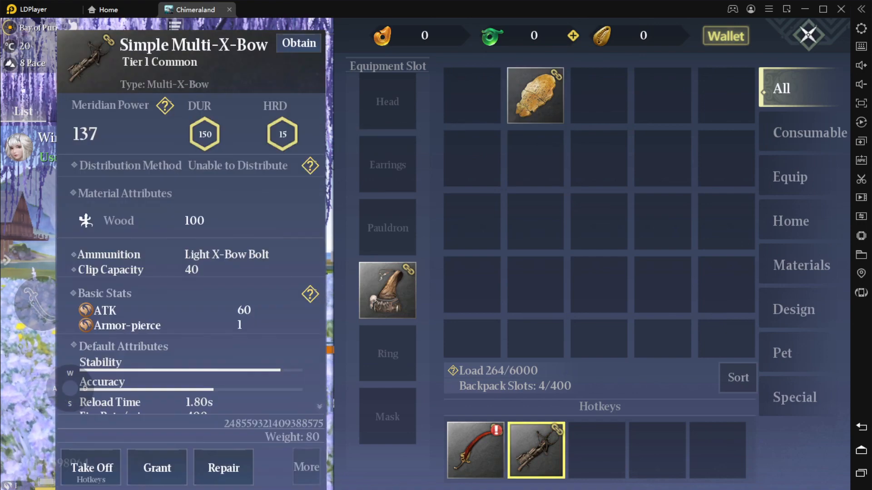
left_click(474, 450)
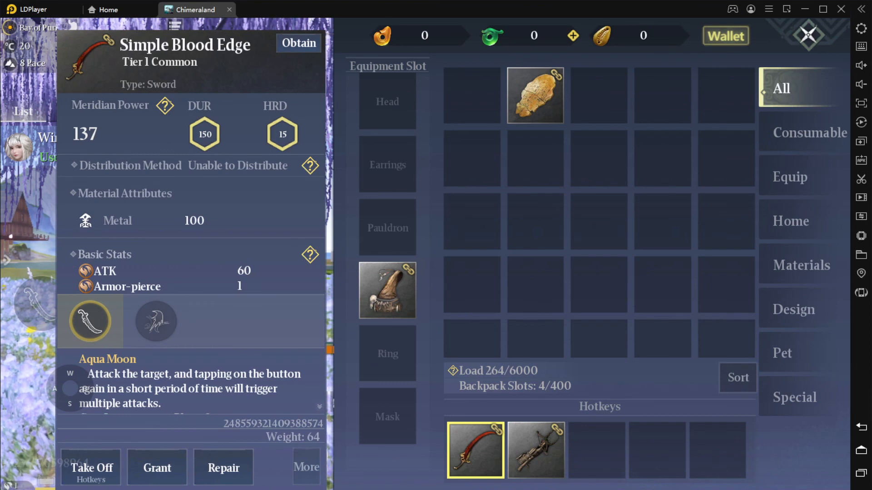